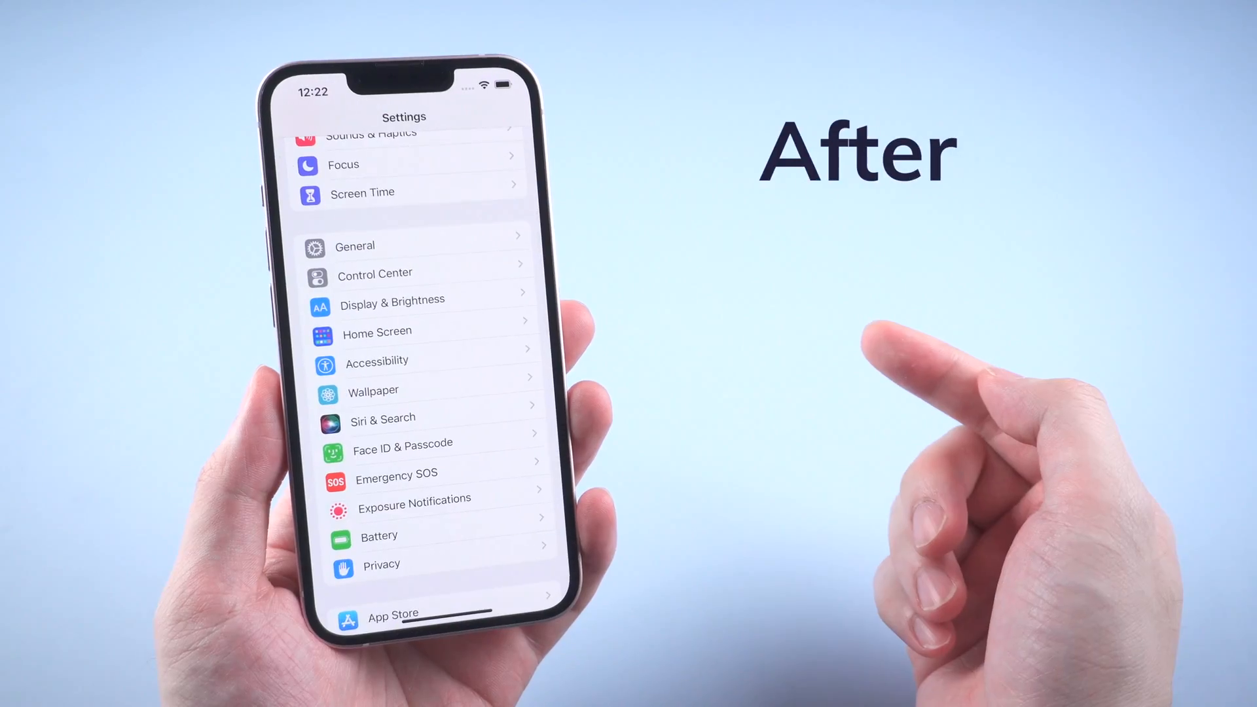
Open Face ID & Passcode, showing Face ID not set up and all its uses off.
click(403, 442)
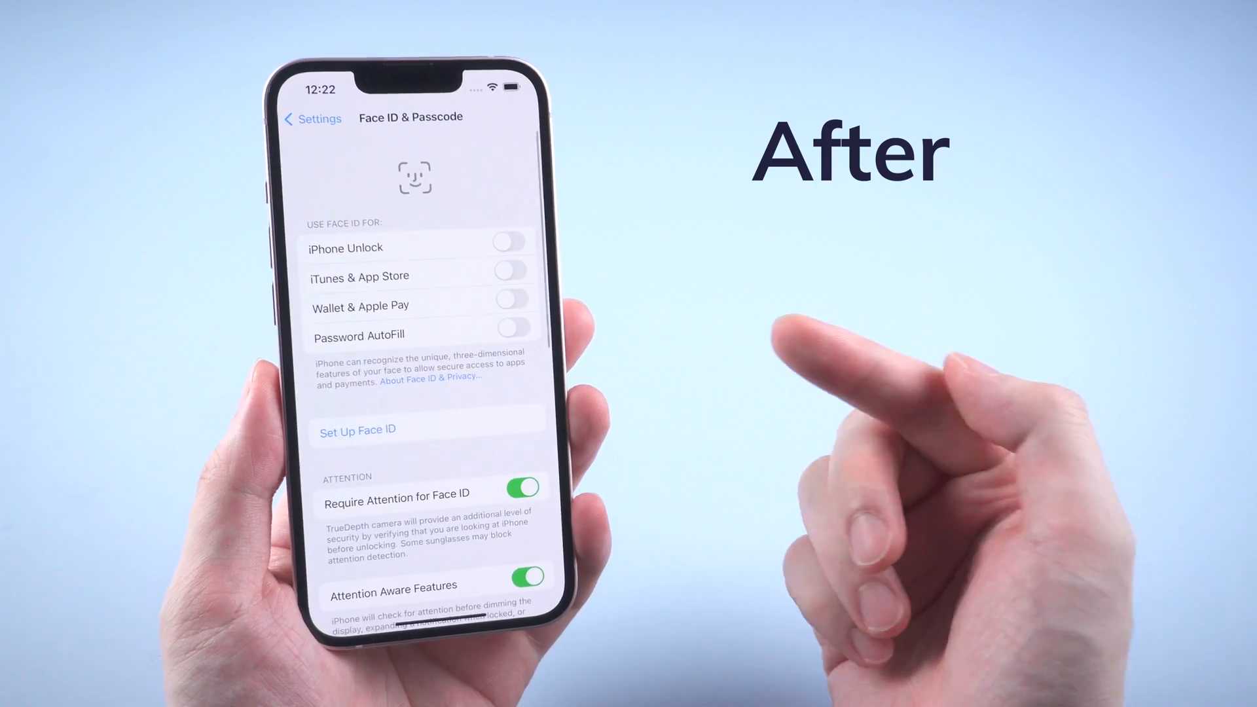